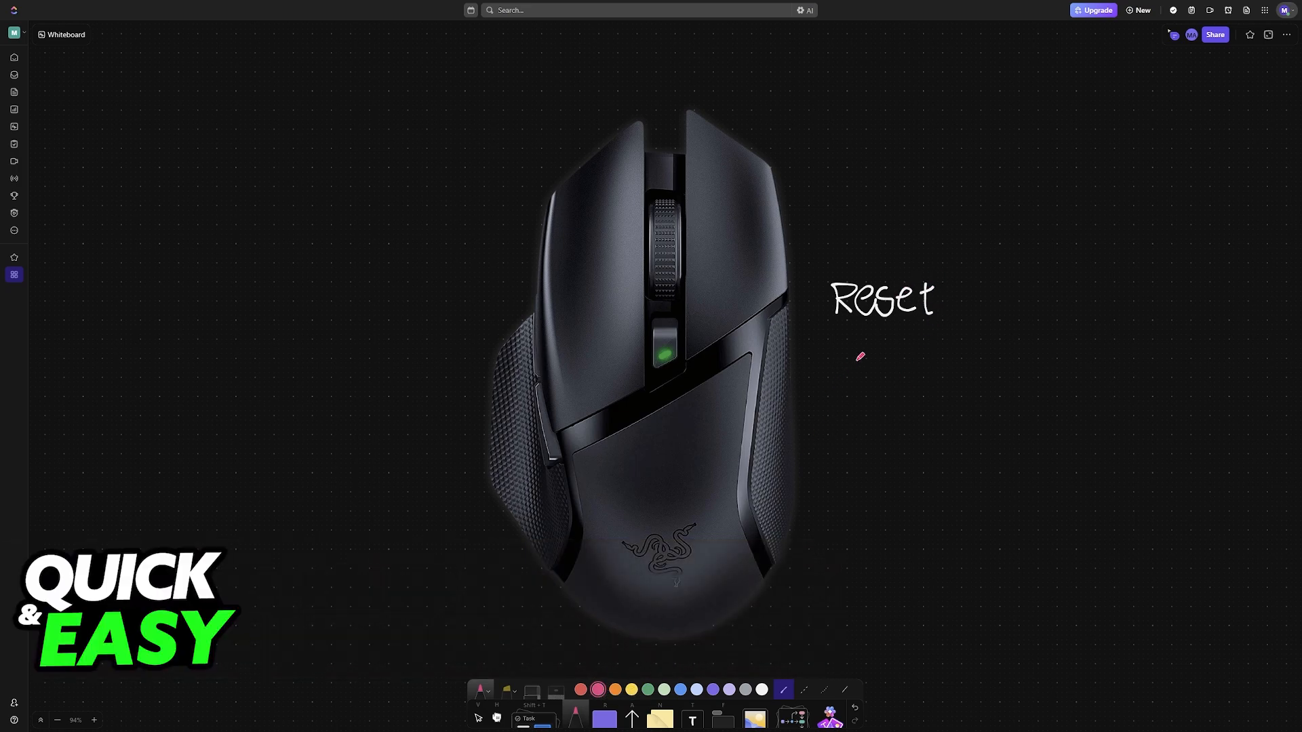
# Draw a pink arrow at the mouse's side and handwrite 'Razer BASILISK X' below it
pyautogui.moveTo(867, 348); pyautogui.dragTo(818, 374)
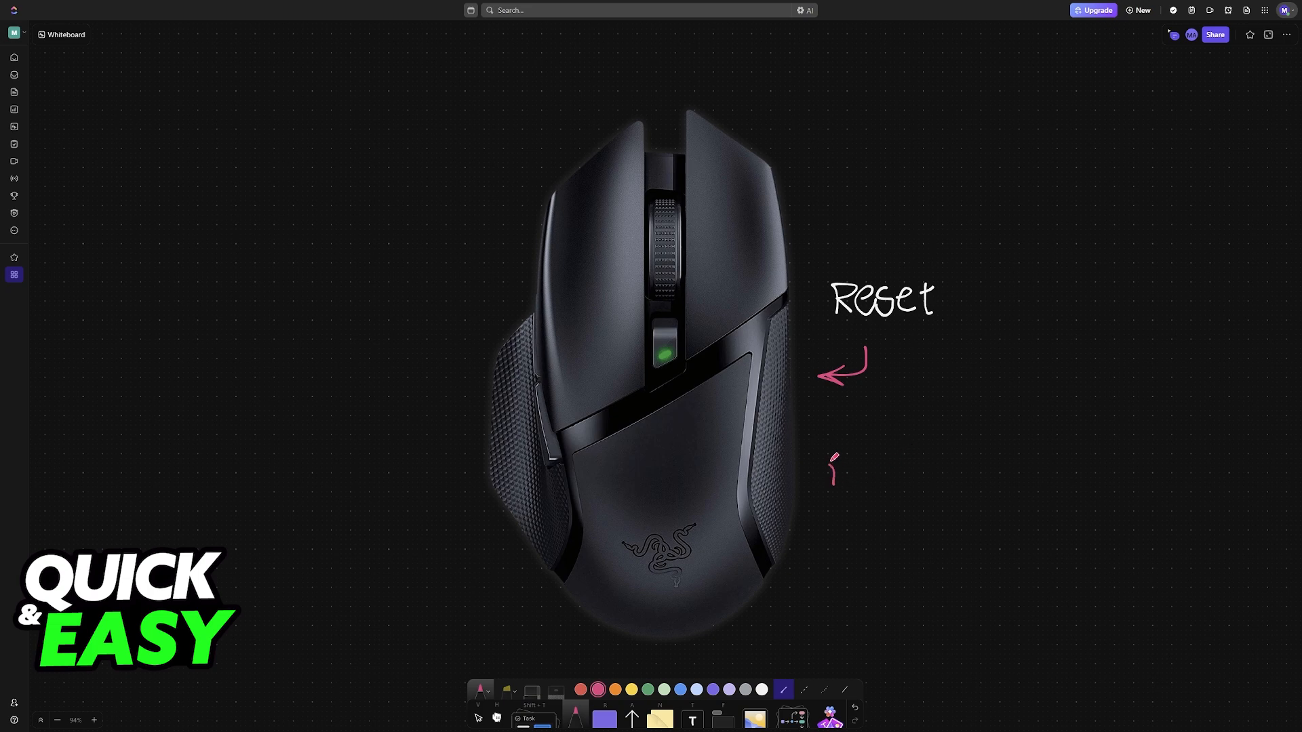
pyautogui.moveTo(830, 469); pyautogui.dragTo(876, 465)
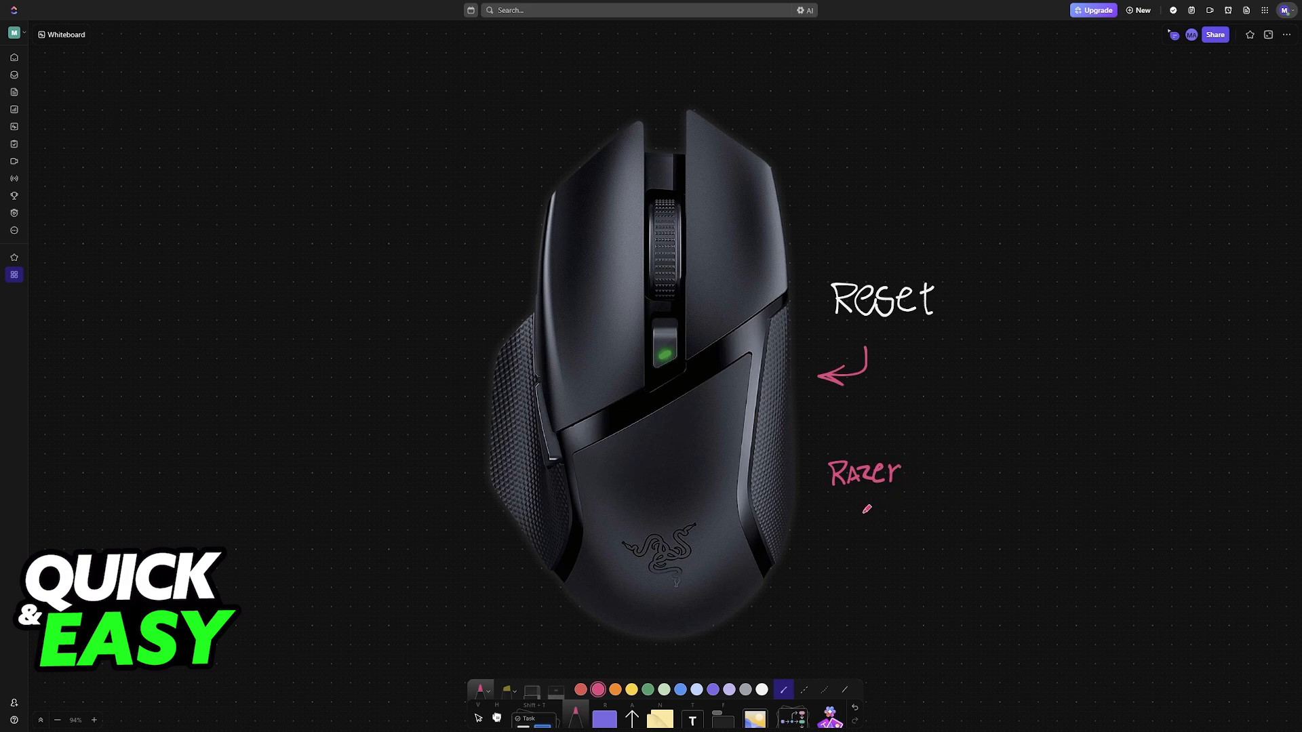
pyautogui.moveTo(809, 510); pyautogui.dragTo(822, 531)
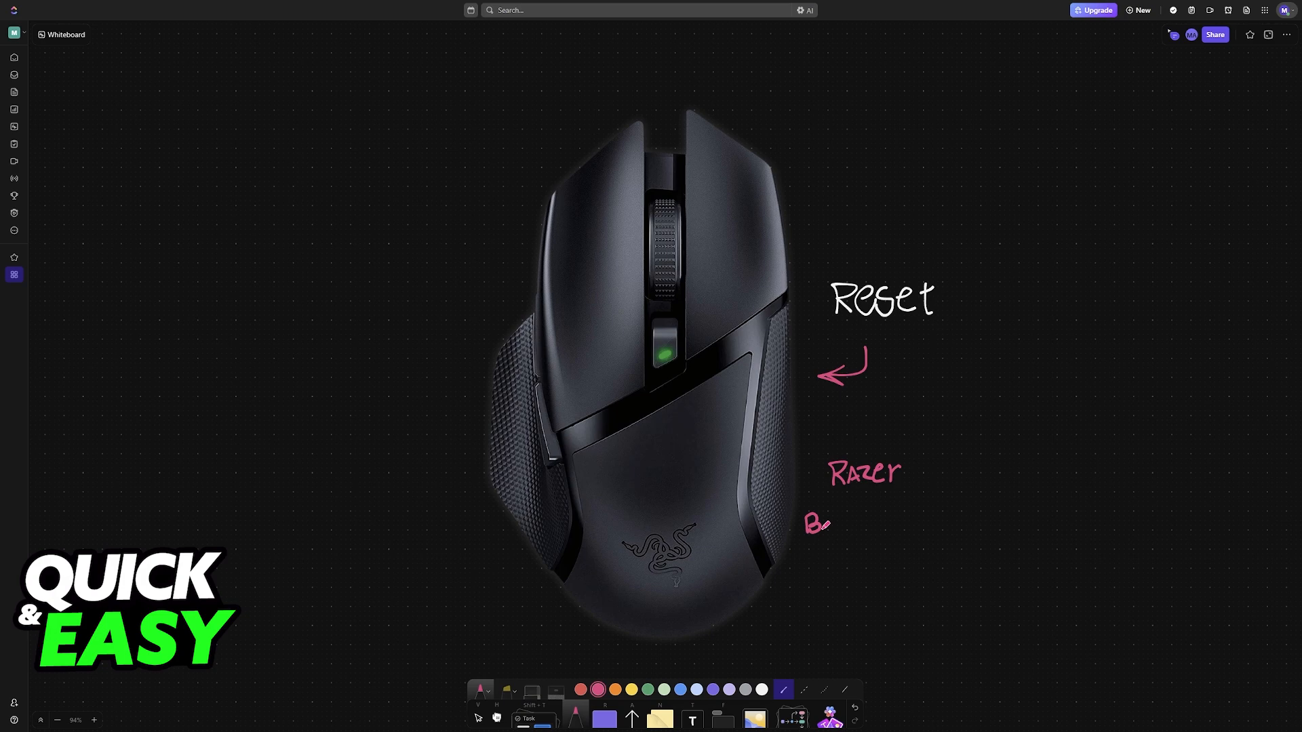
pyautogui.write('ASILISK')
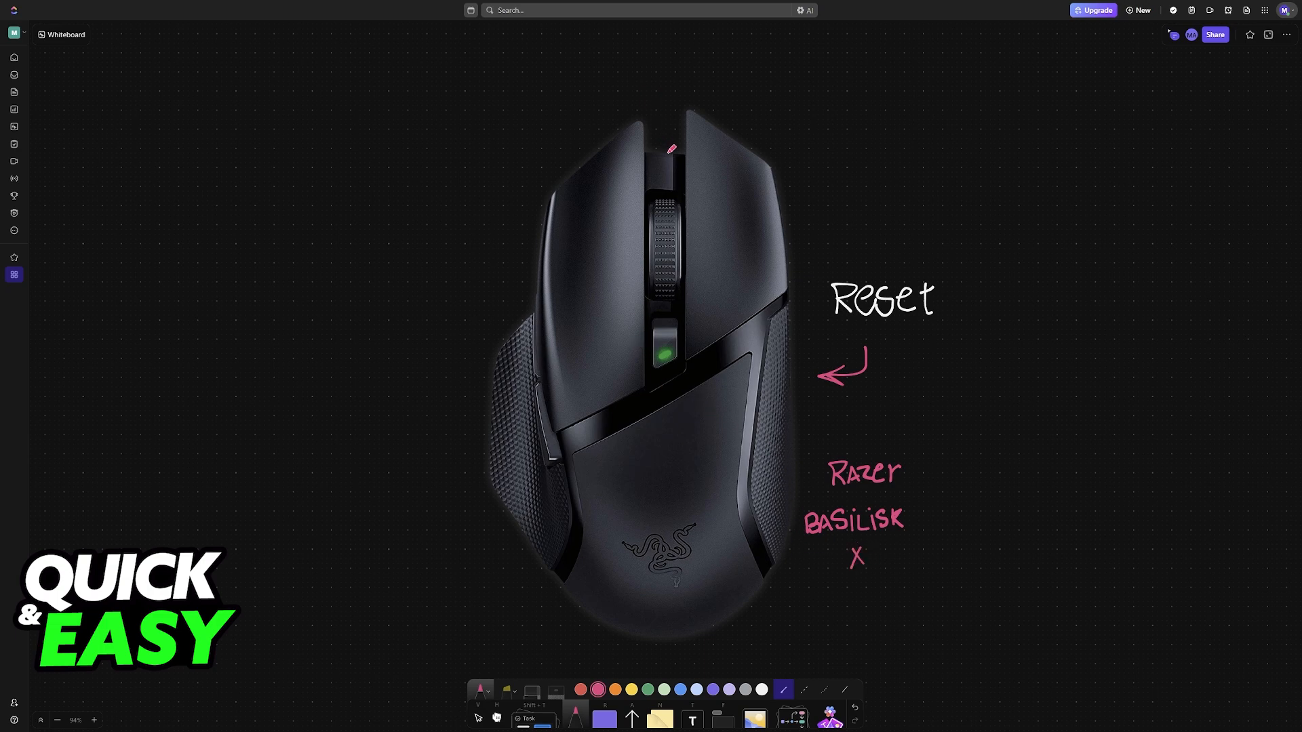
# Handwrite 'PC' above the mouse and circle the right mouse button in pink
pyautogui.moveTo(668, 154); pyautogui.dragTo(863, 87)
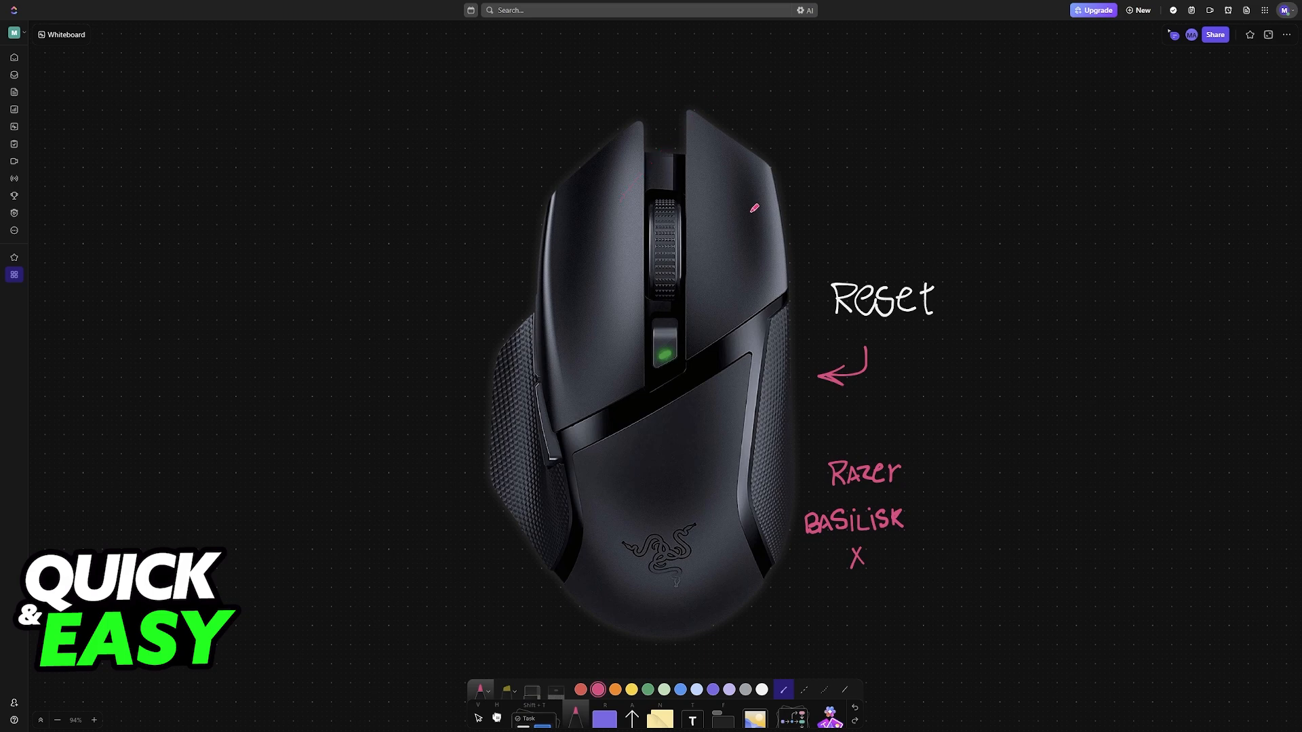
pyautogui.moveTo(659, 77)
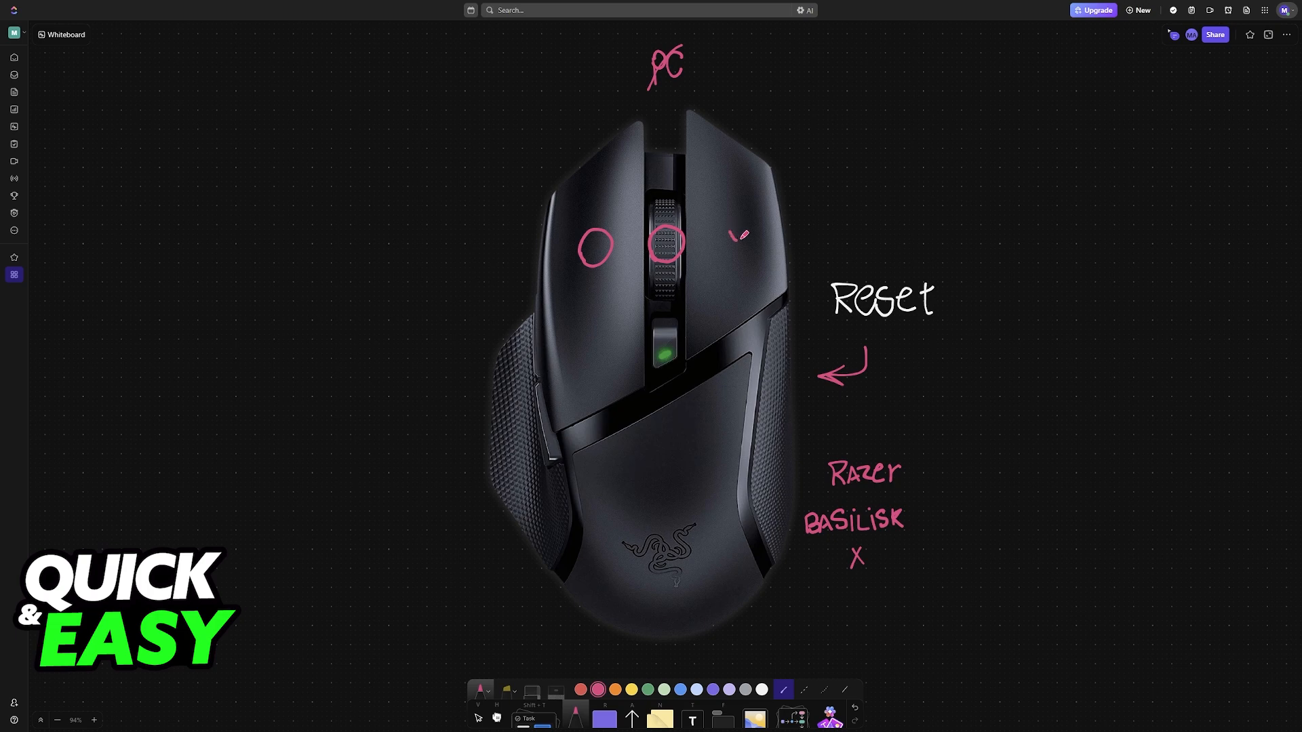
pyautogui.moveTo(726, 211); pyautogui.dragTo(743, 244)
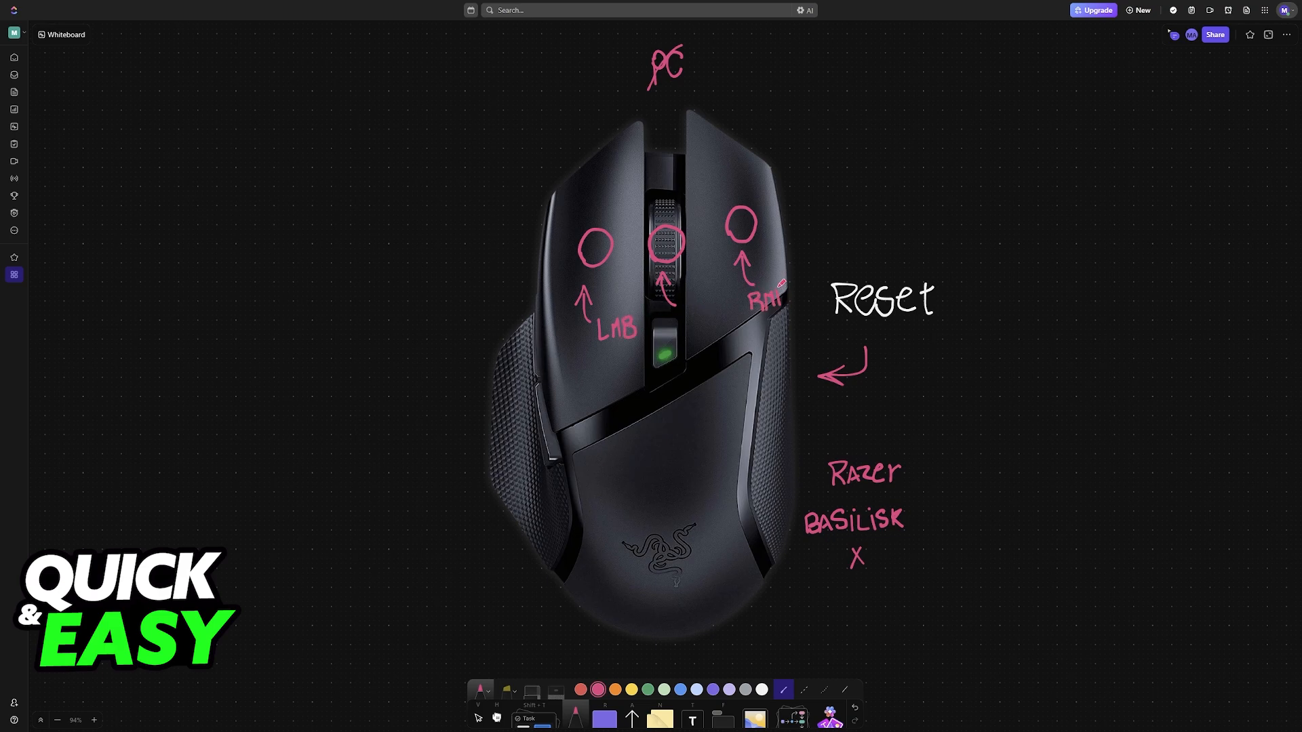
# Add the pink 'Scr.' and '7 secs.' labels, crosses and brackets on the buttons
pyautogui.click(684, 314)
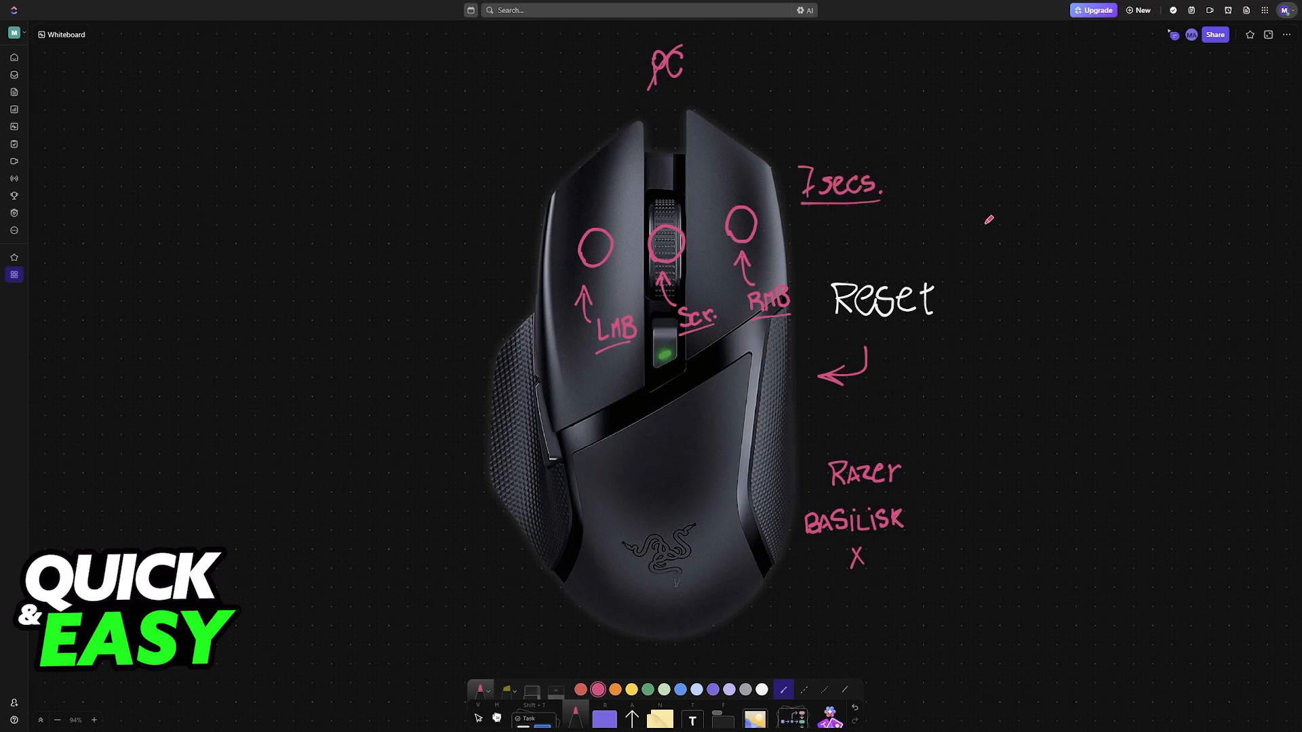
pyautogui.moveTo(738, 225)
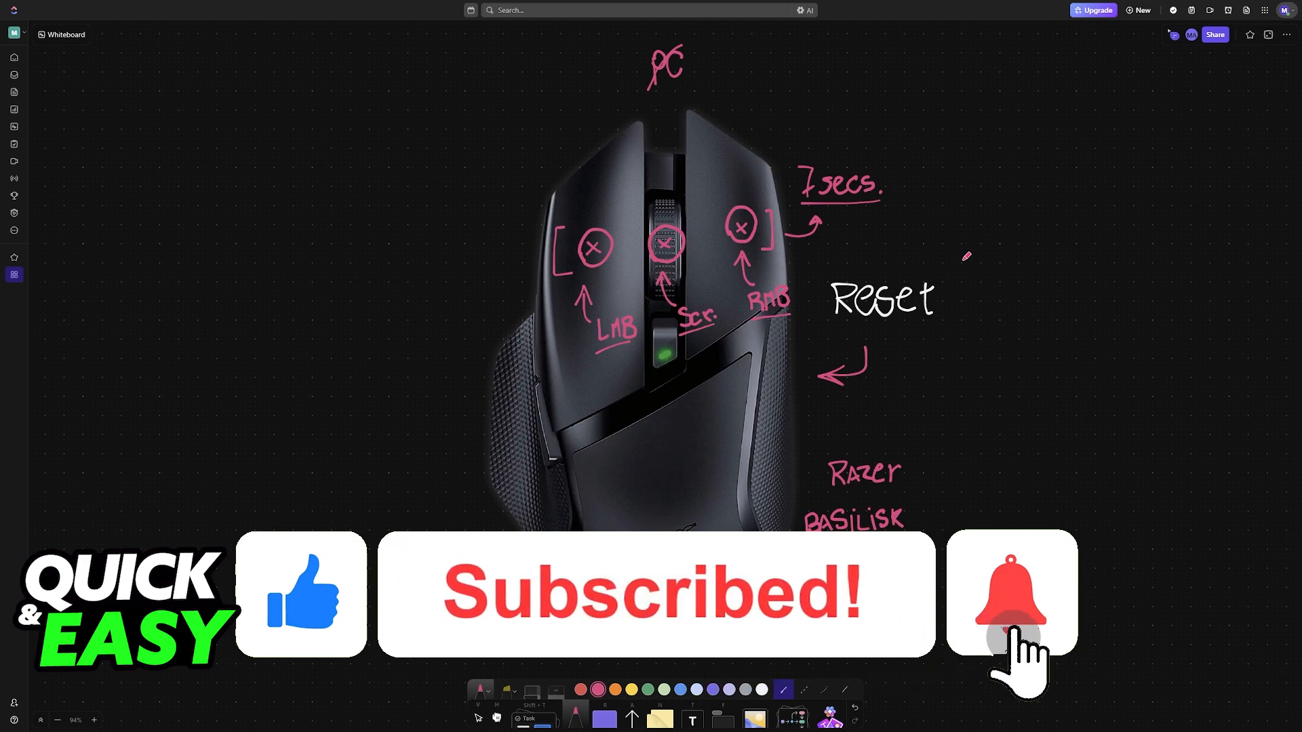
pyautogui.click(1011, 594)
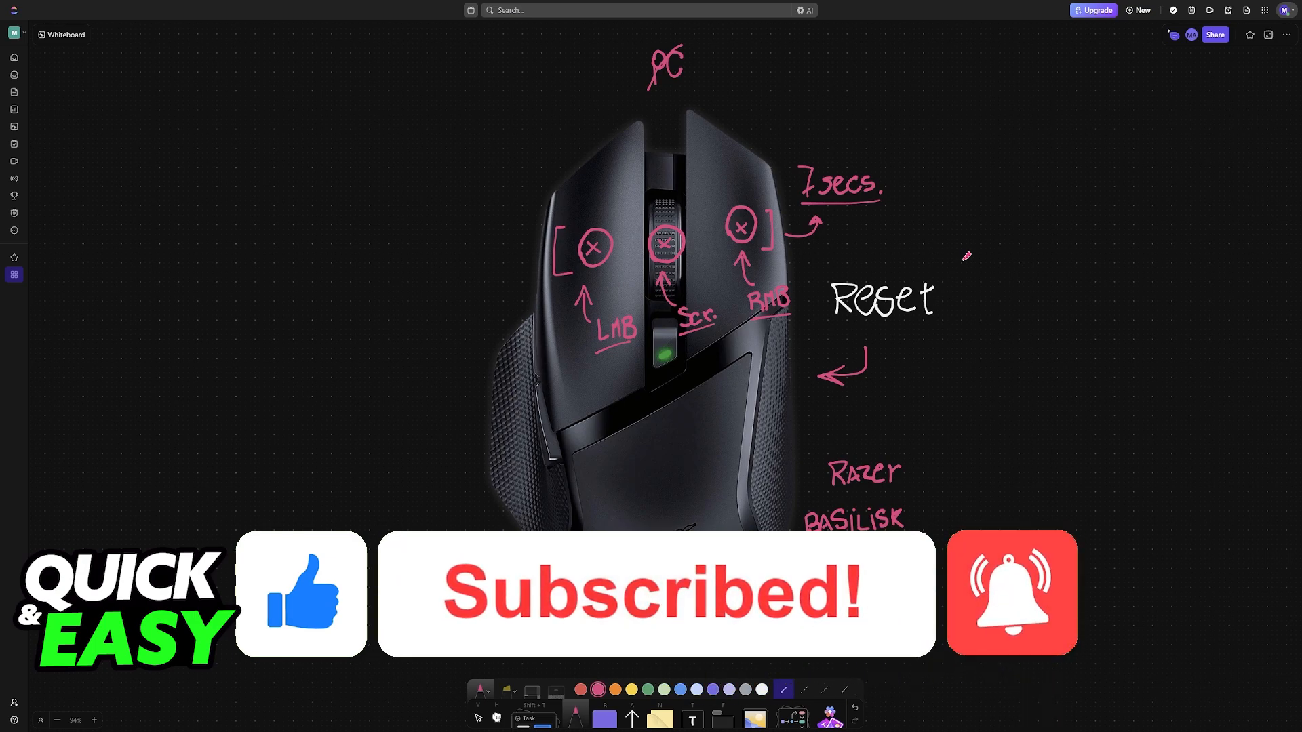